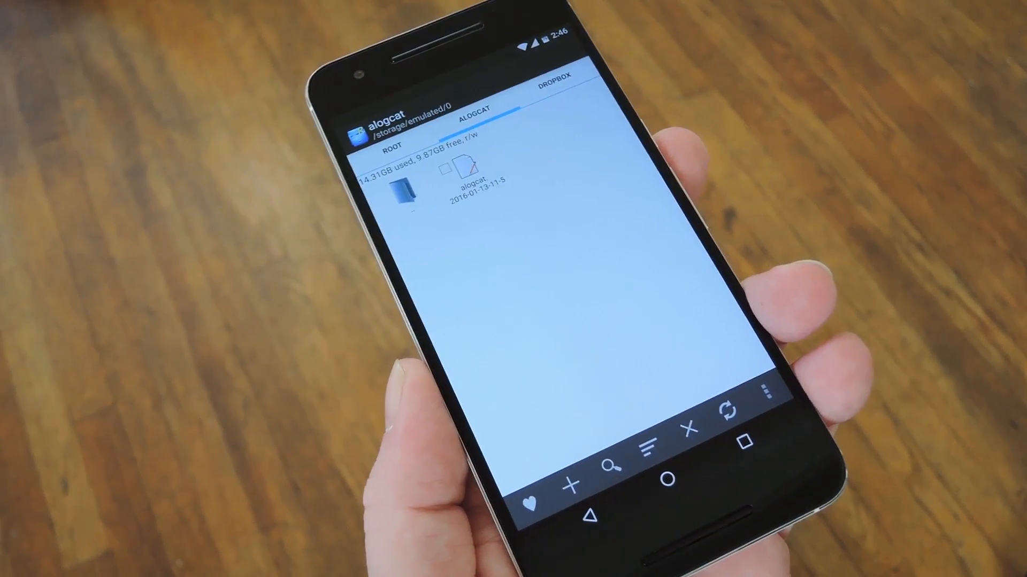
Bring up the platform-tools folder's context menu inside android-sdk
click(472, 177)
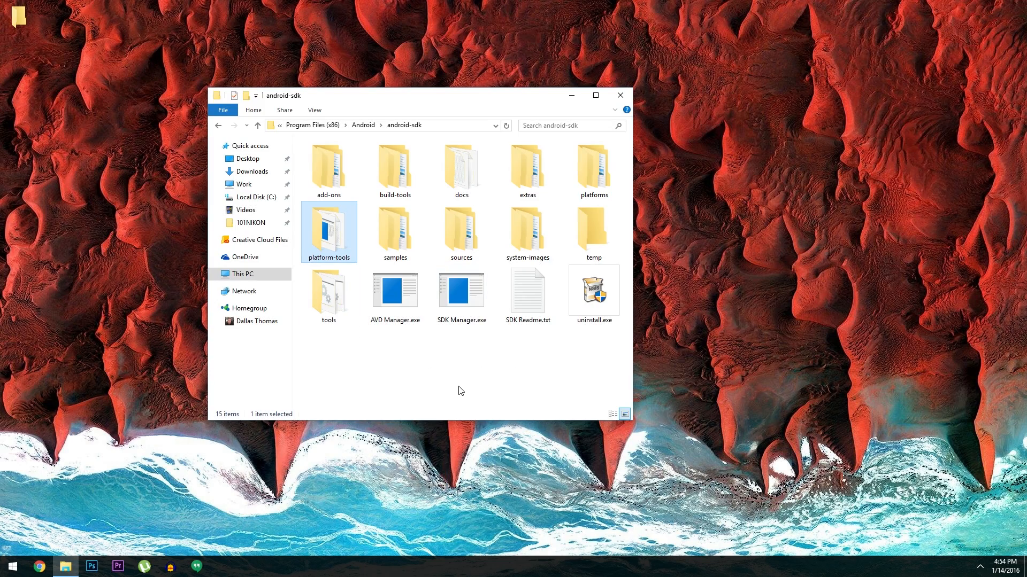
mouse_move(517, 365)
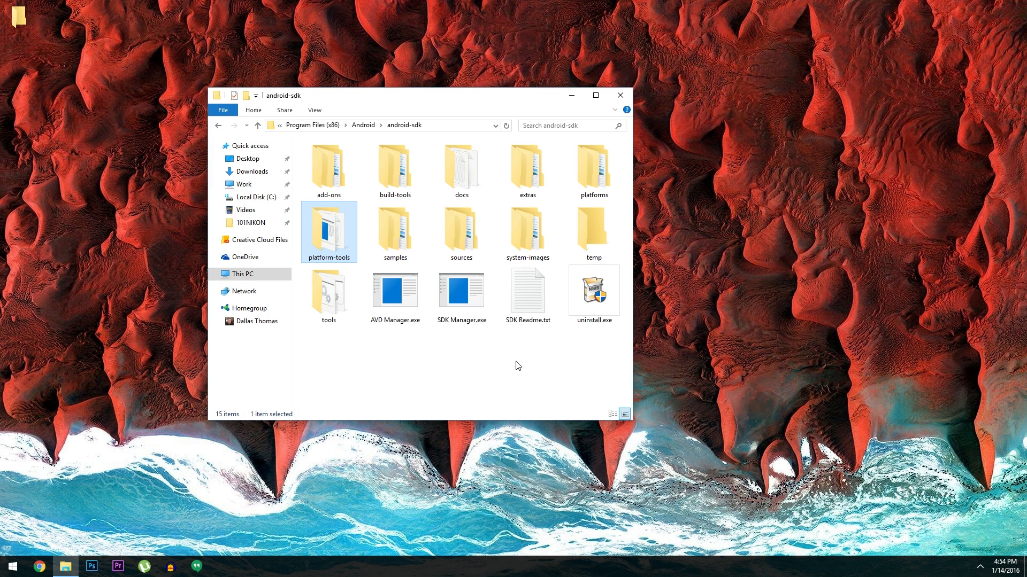
mouse_move(368, 227)
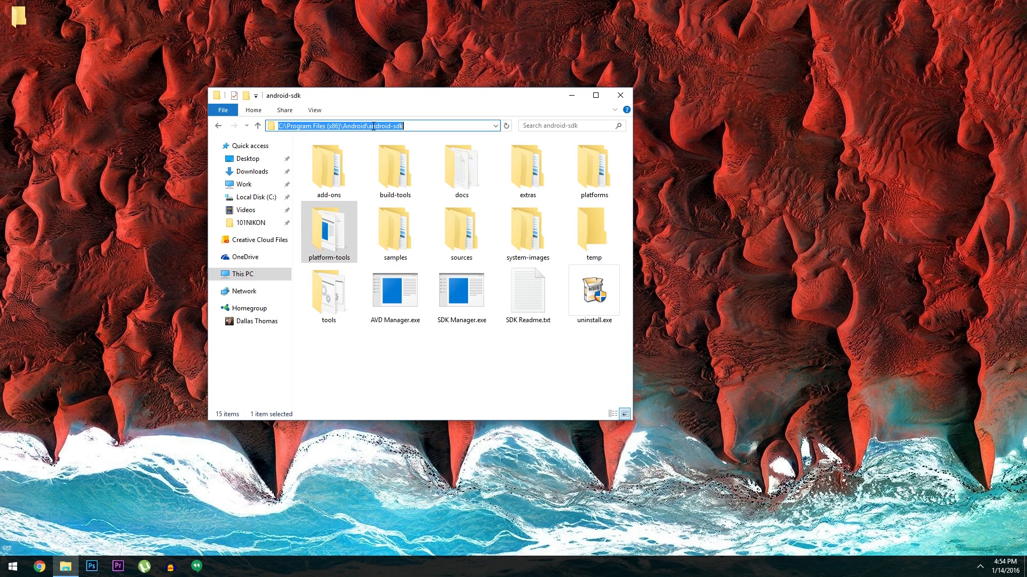
mouse_move(375, 216)
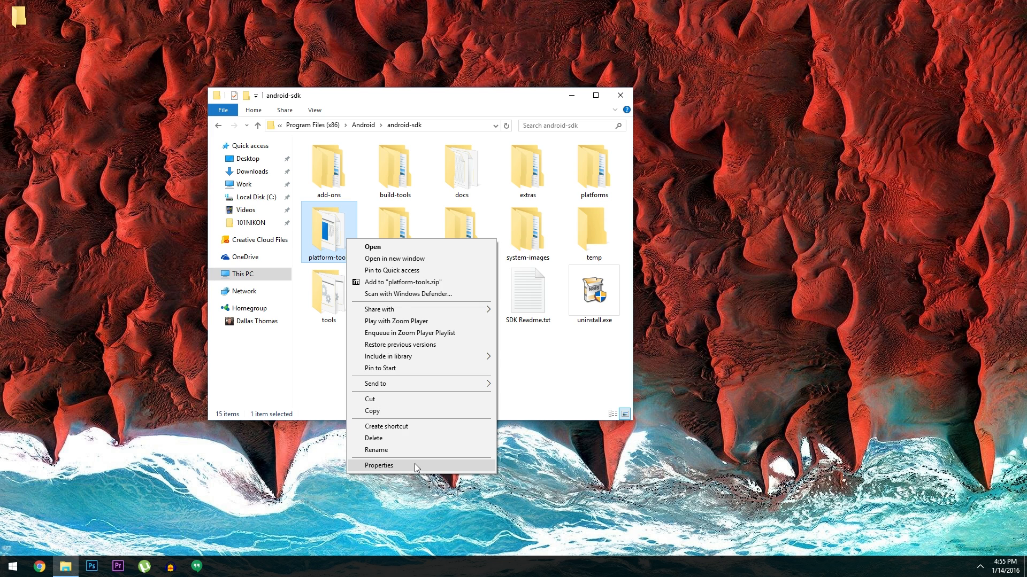
Open the Security permissions editor in platform-tools Properties
click(378, 466)
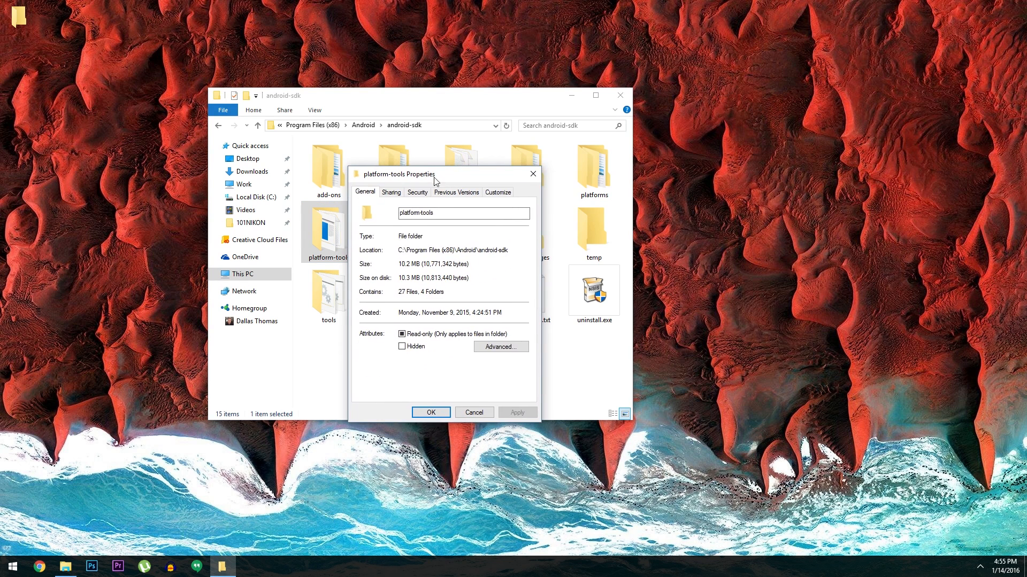
click(417, 192)
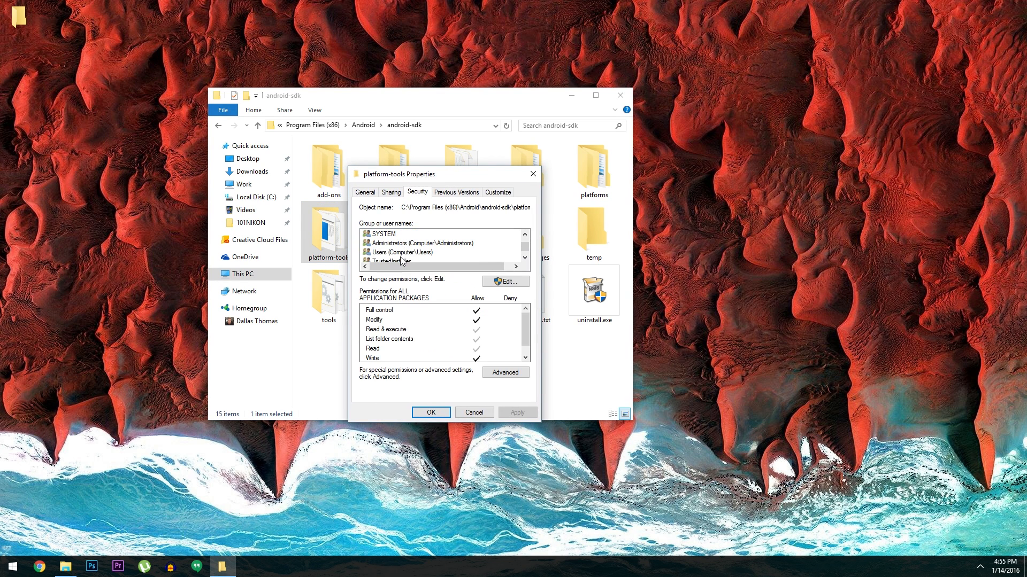
click(403, 253)
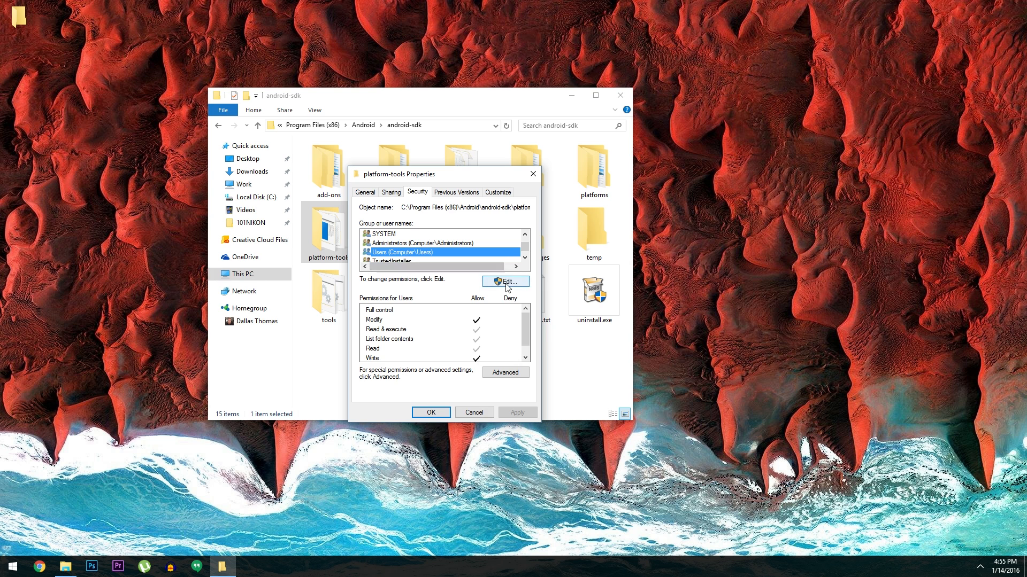
click(504, 282)
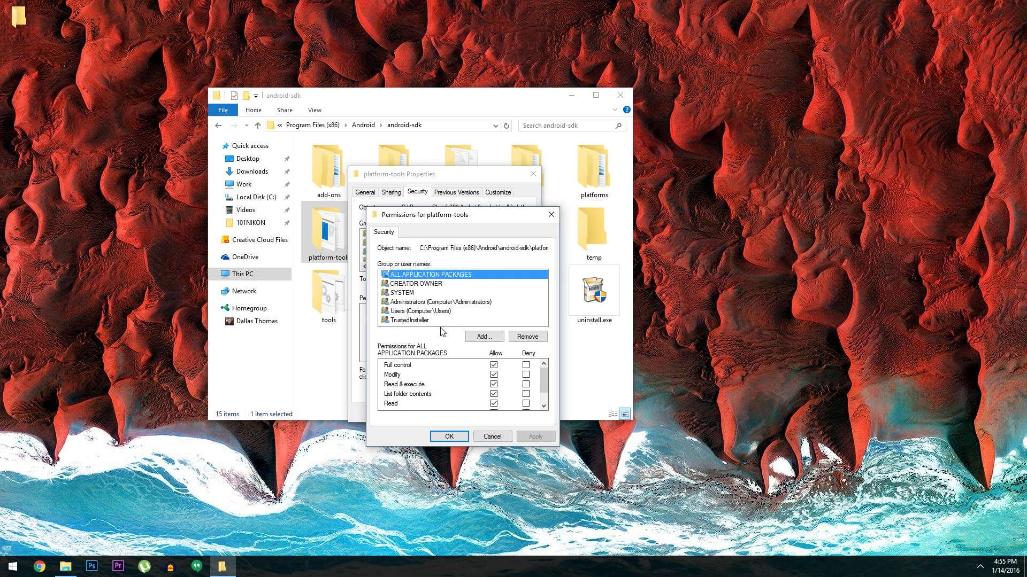
Allow the Users group Full control and confirm the permission dialogs
click(422, 311)
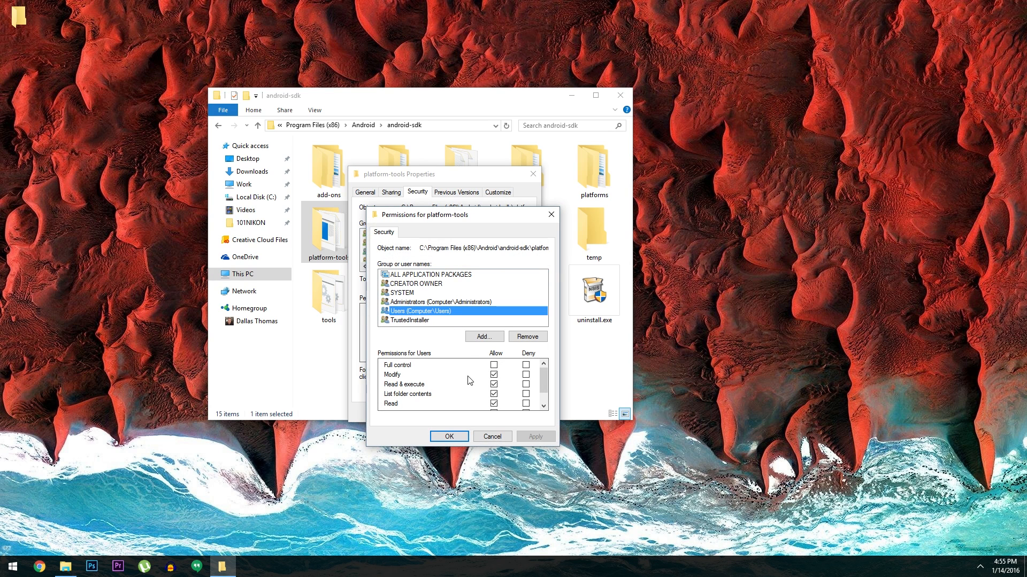
click(494, 375)
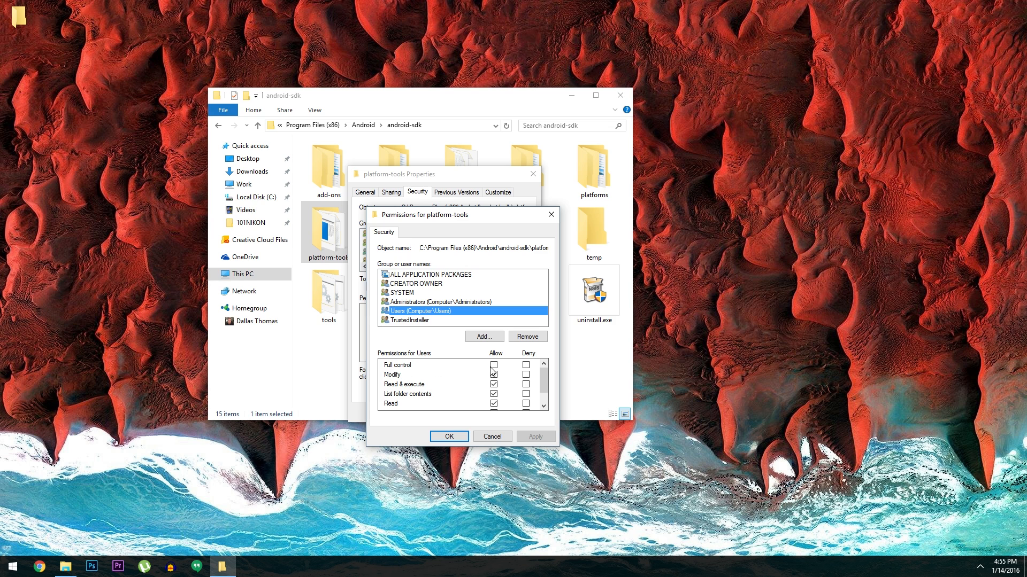
click(494, 365)
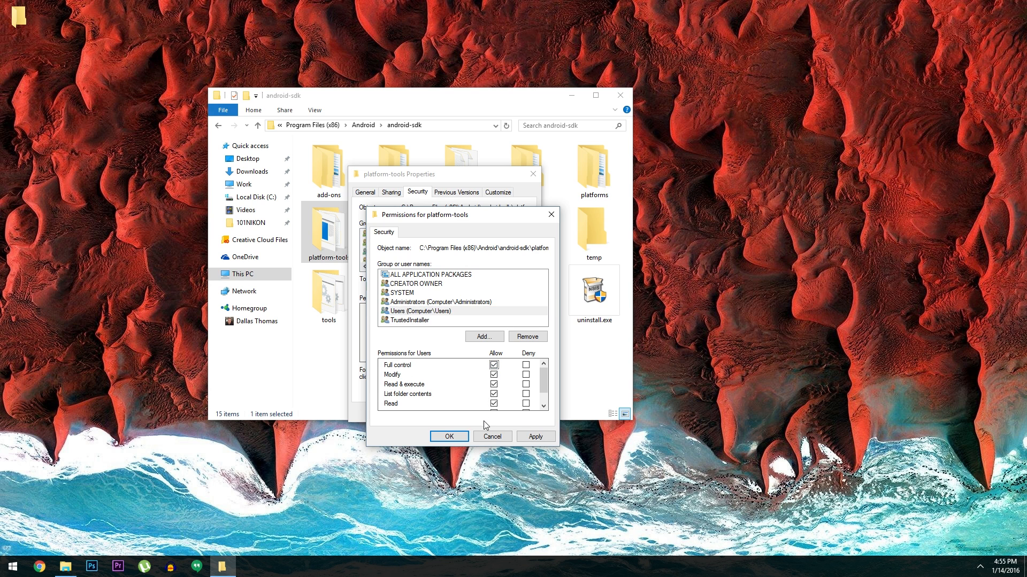
click(449, 436)
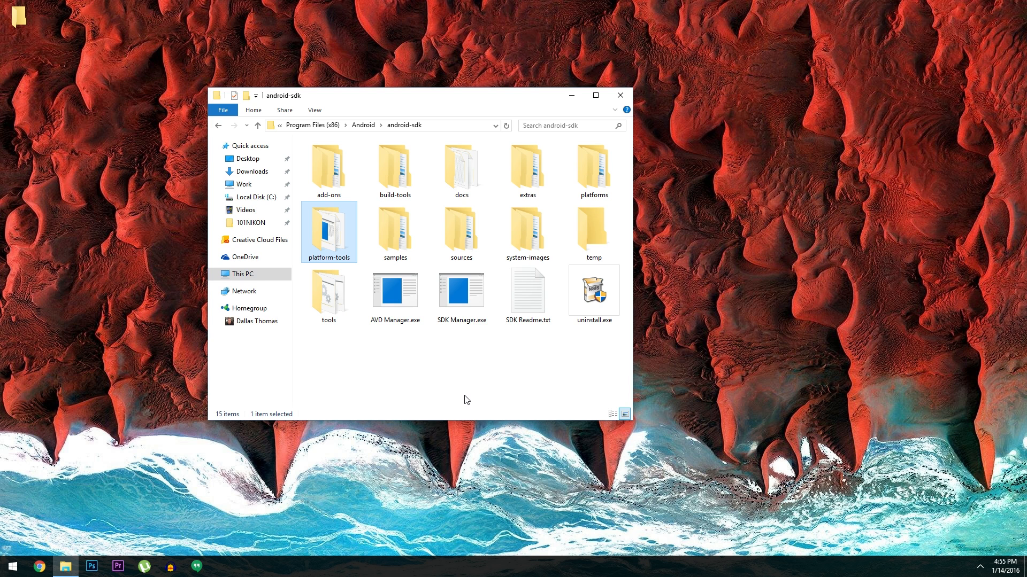
Enter platform-tools and open a command window from its Shift+right-click menu
double_click(328, 228)
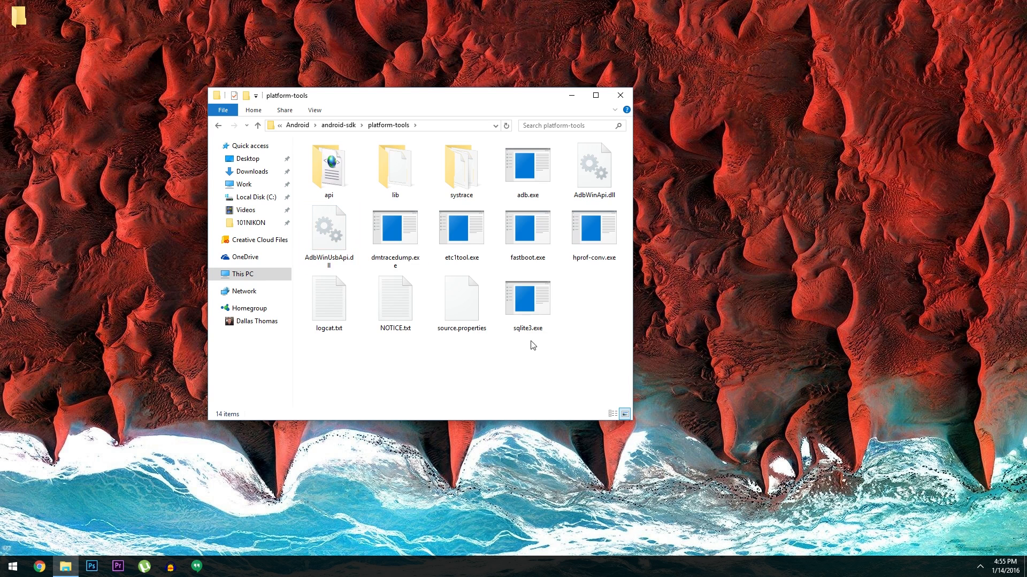
mouse_move(569, 364)
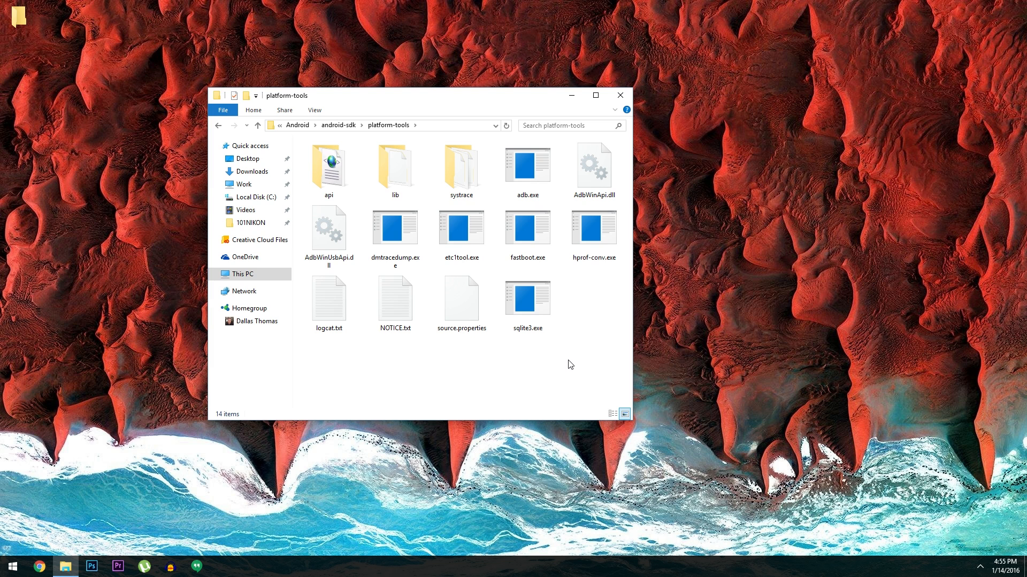
right_click(568, 364)
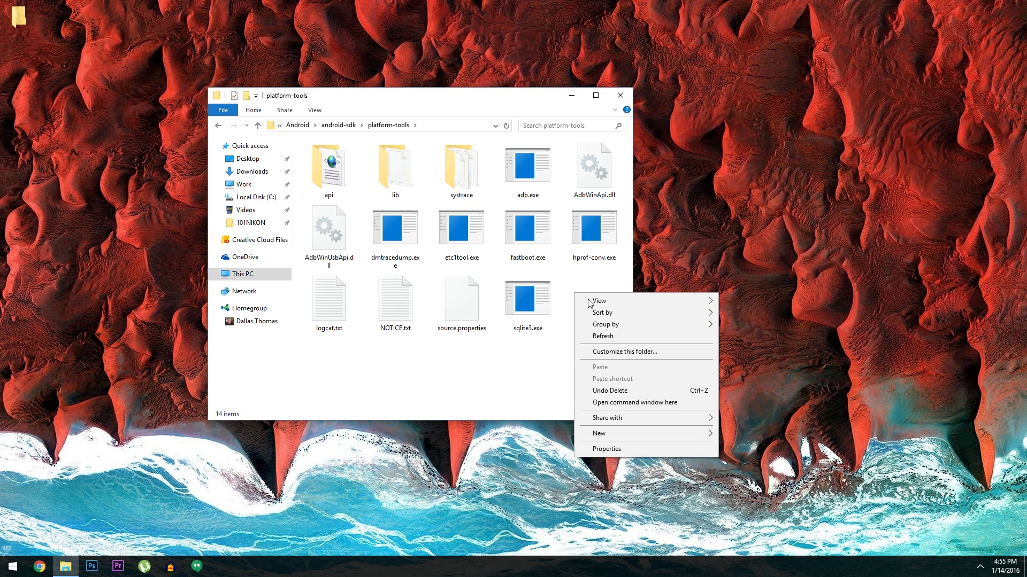
click(633, 402)
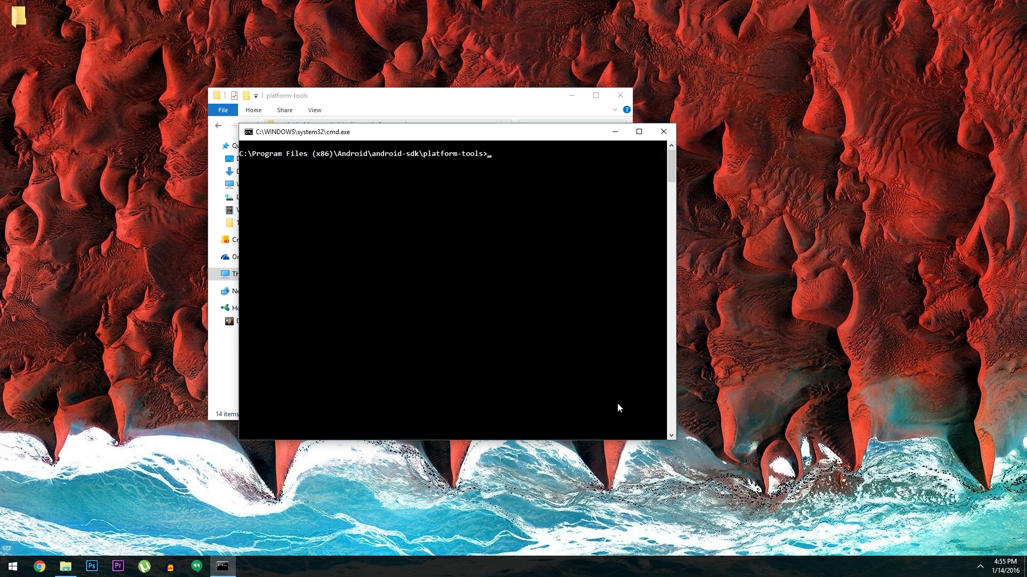
Run 'adb logcat > logcat.txt' to write the phone log to a file
text(adb logcat >)
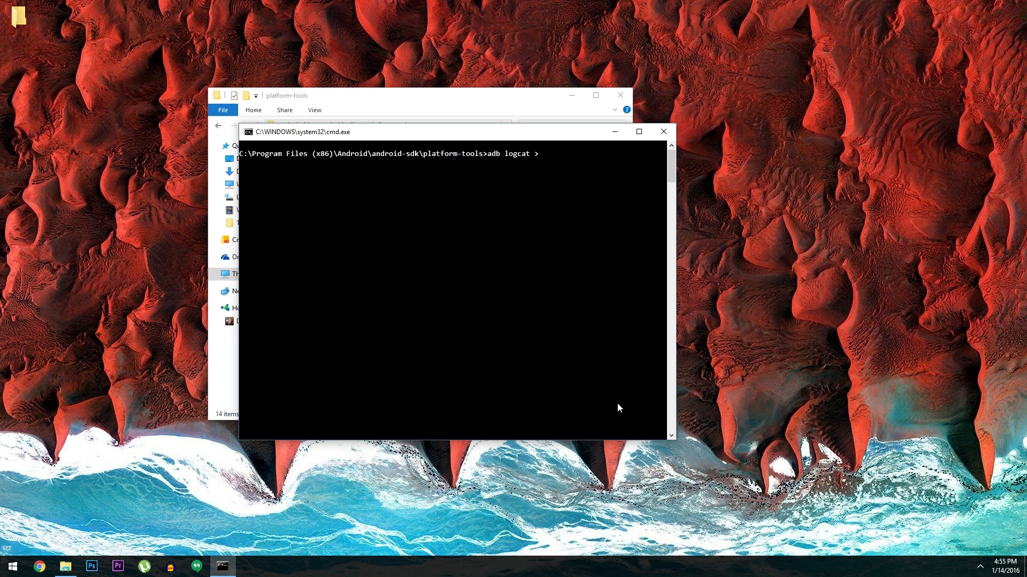
text(logcat.tx)
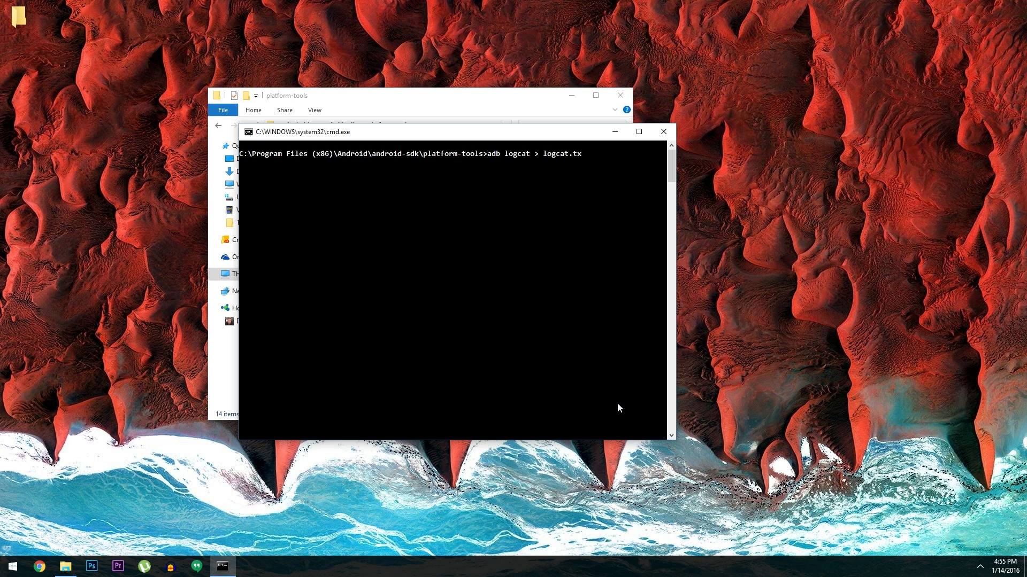
text(t)
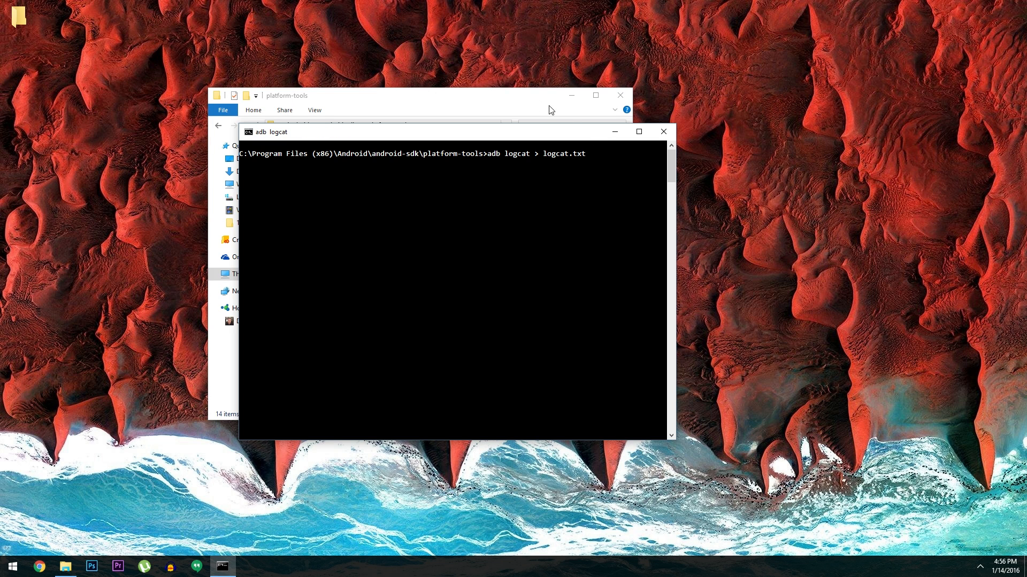
mouse_move(522, 101)
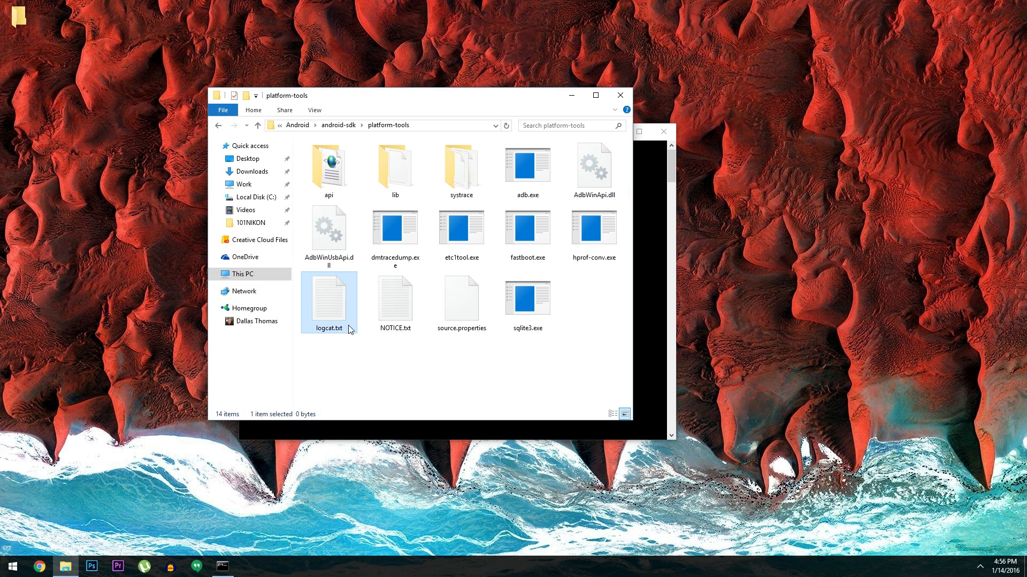
mouse_move(341, 324)
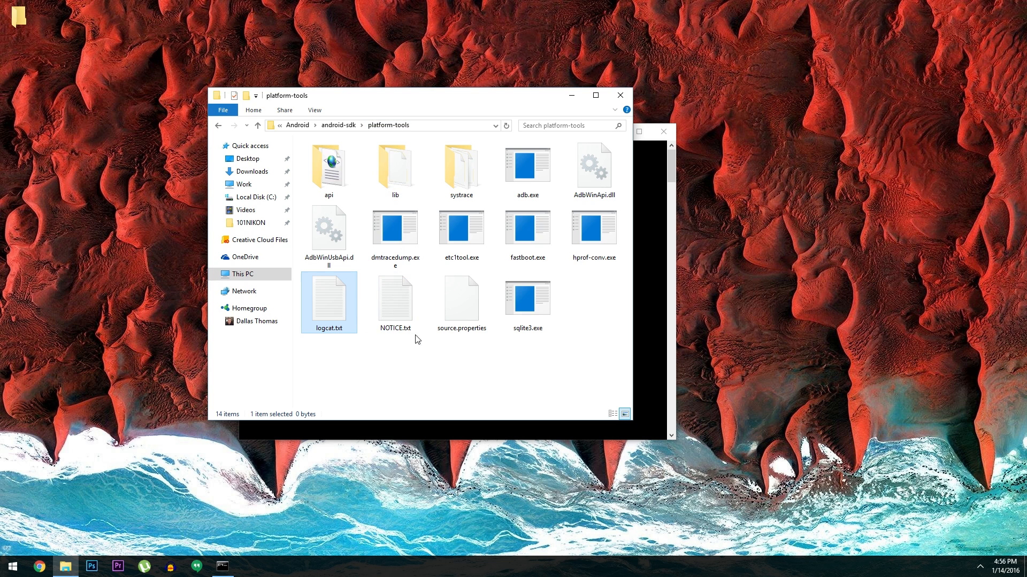
mouse_move(336, 307)
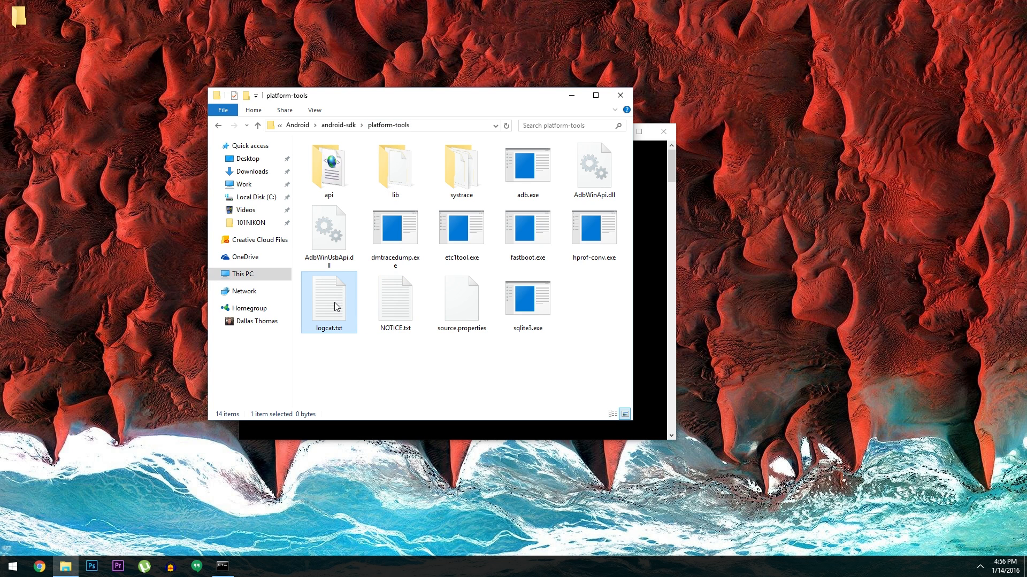